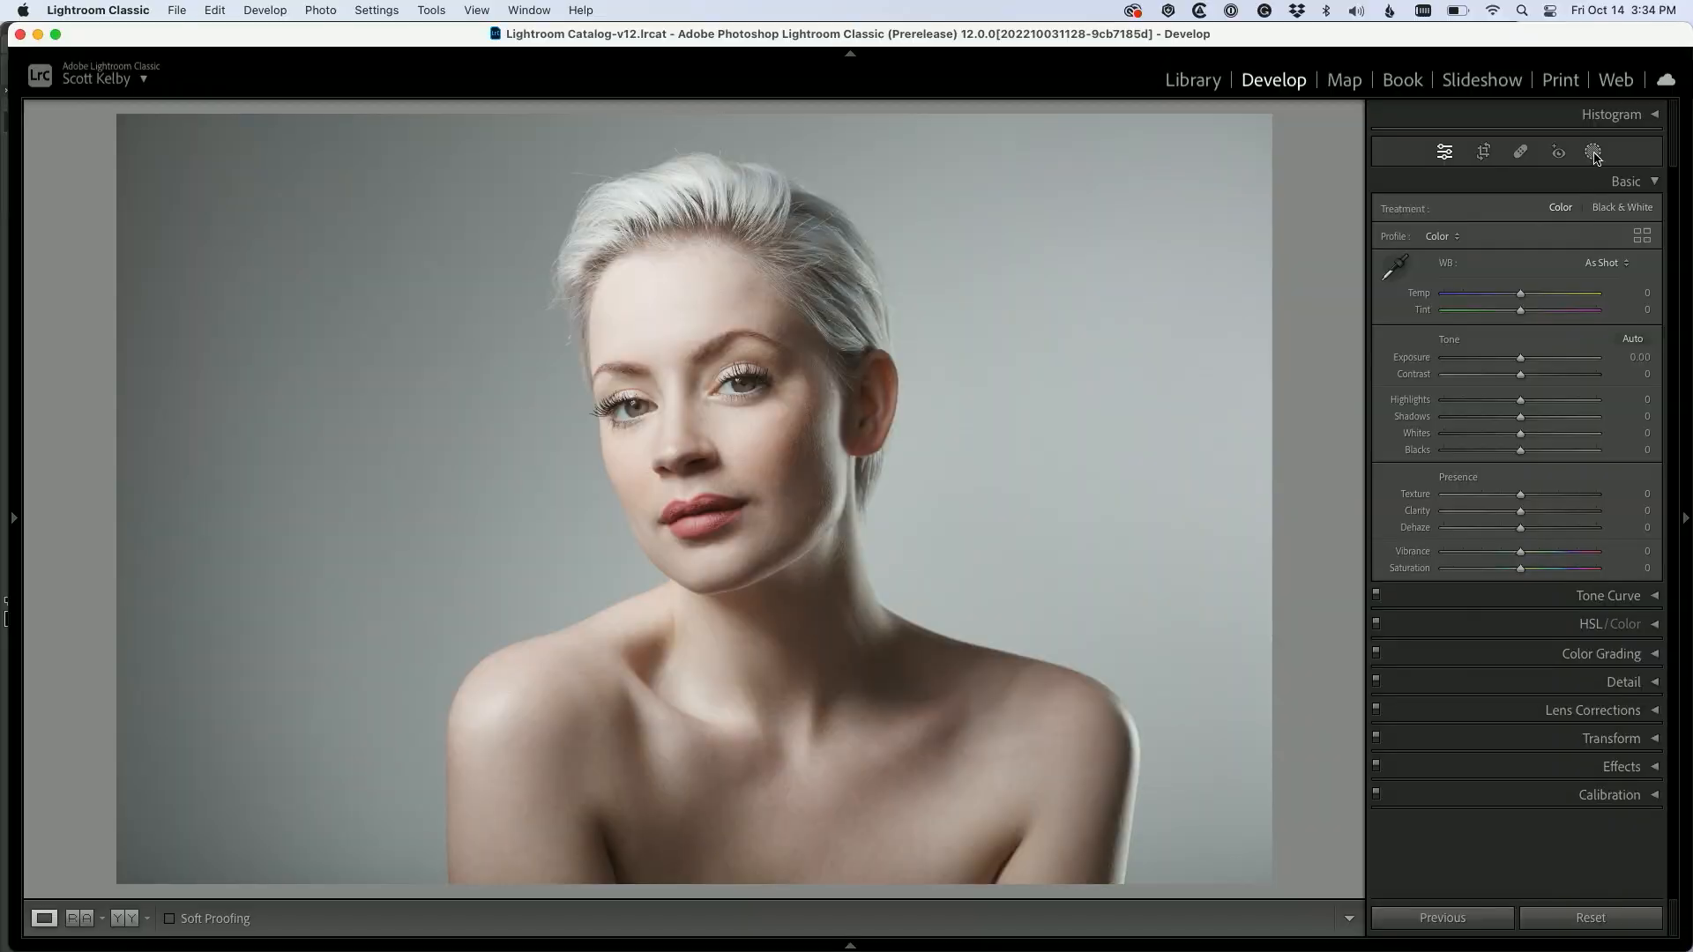
Open Masking in Develop to show the four detected people and All People options
{"action": "left_click", "coordinate": [1593, 151]}
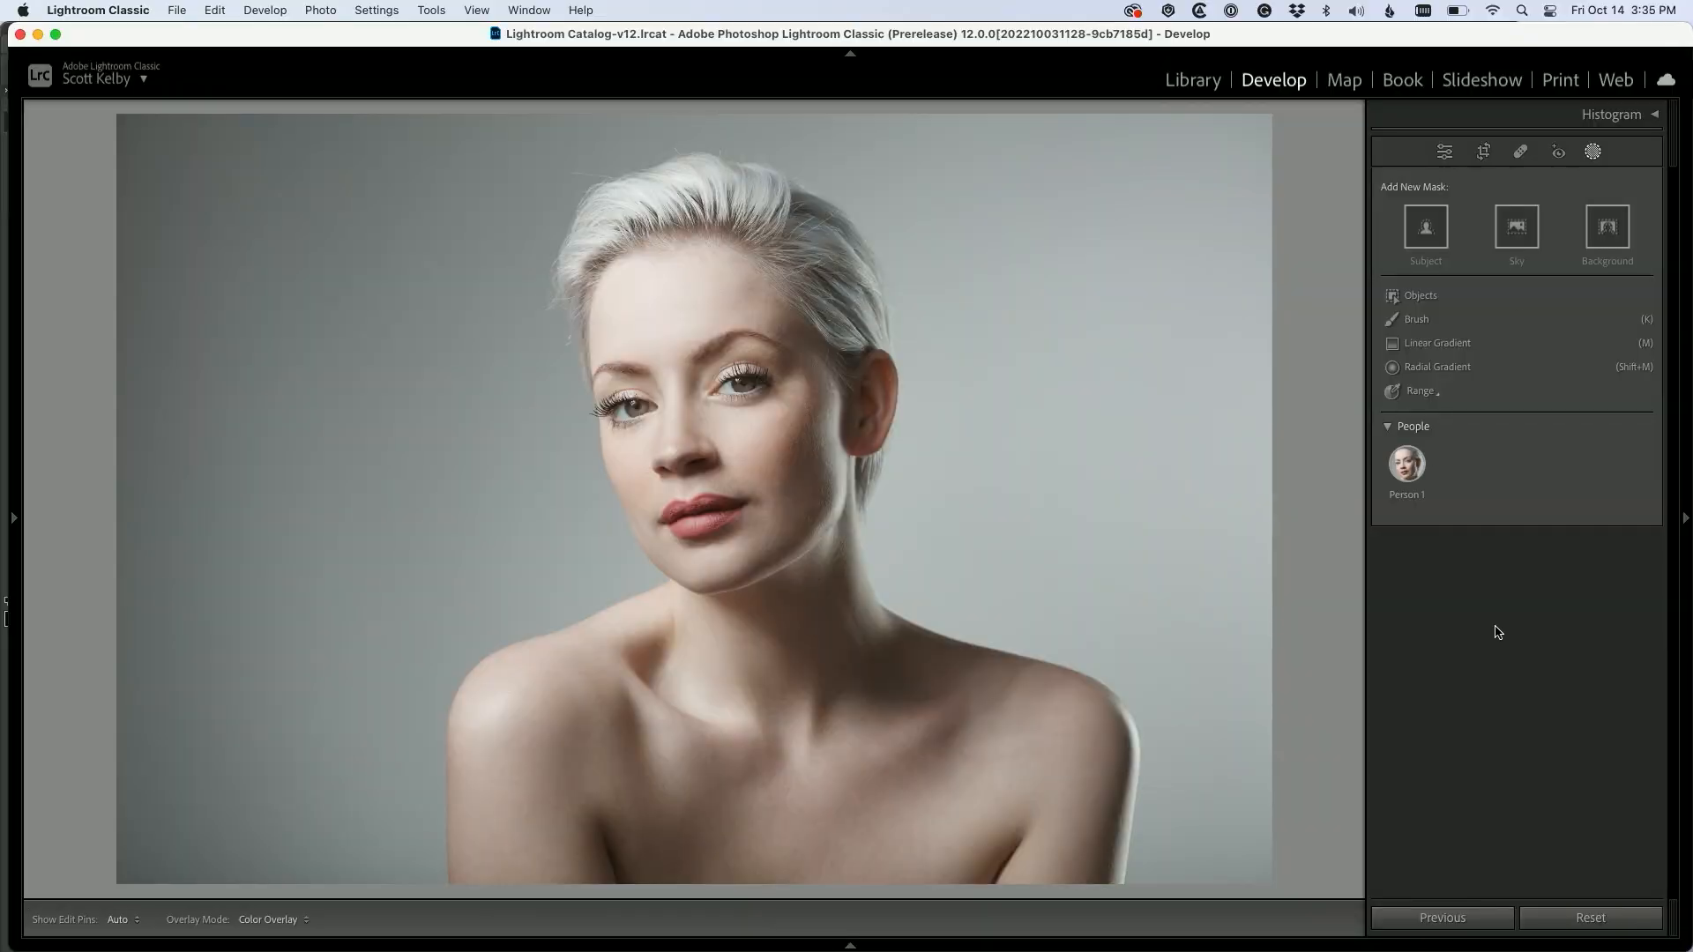
{"action": "left_click", "coordinate": [1407, 464]}
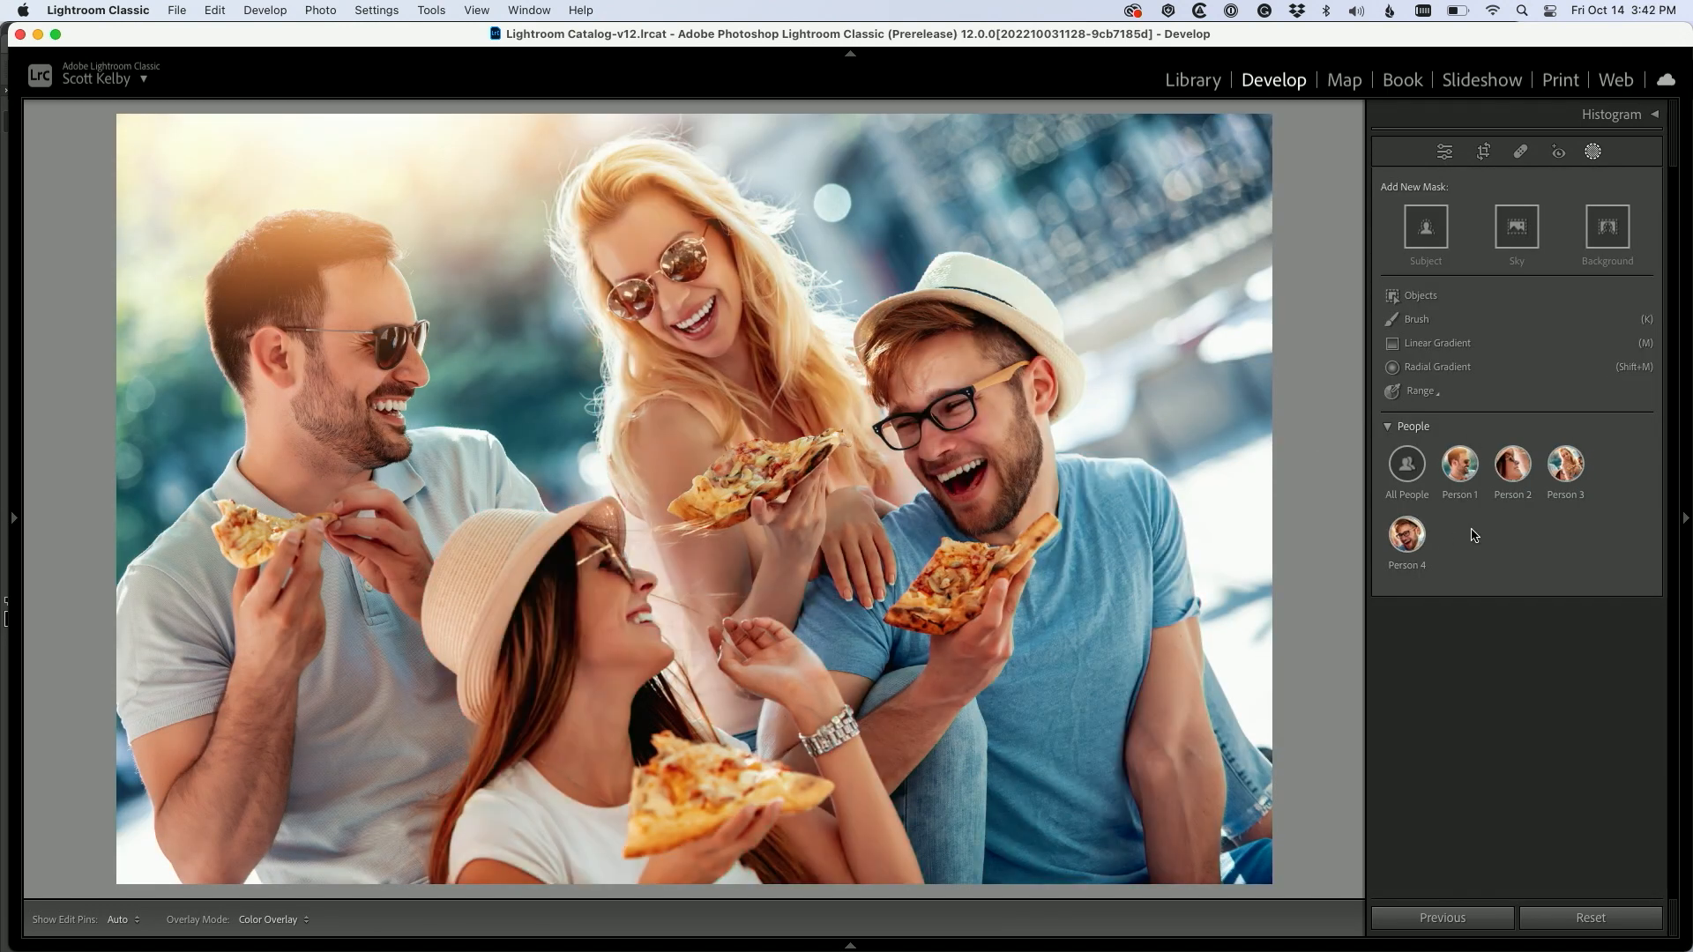
Start a Person 1 mask, add Person 4 via Add People, and continue
{"action": "left_click", "coordinate": [1459, 464]}
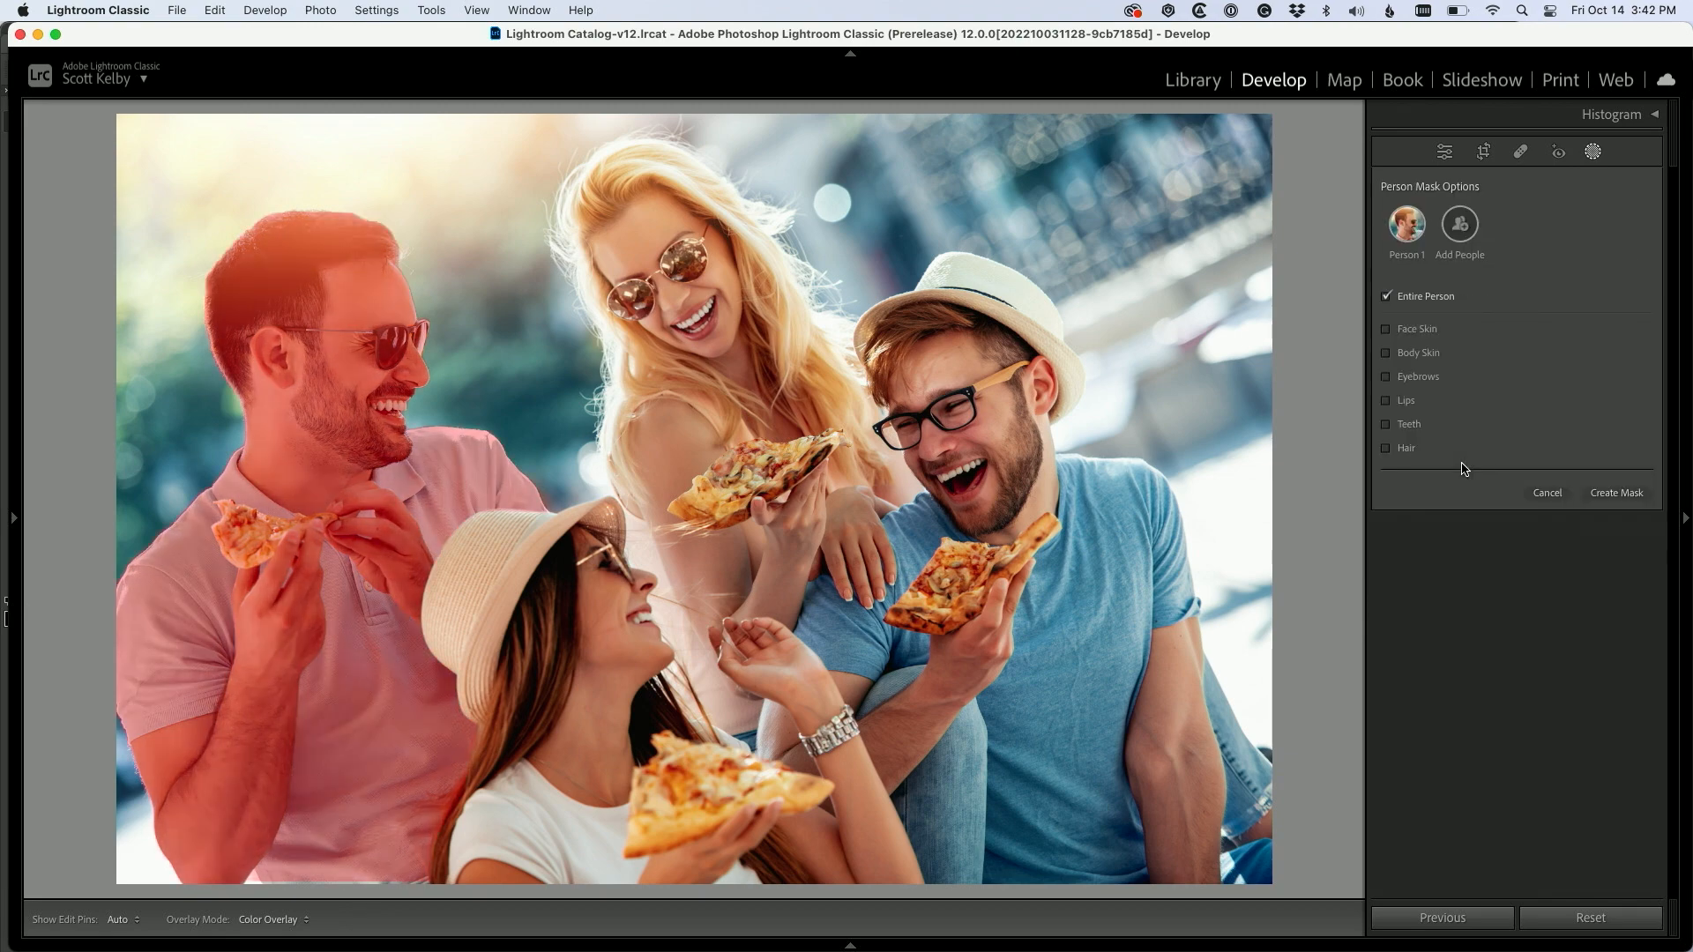
{"action": "left_click", "coordinate": [1459, 224]}
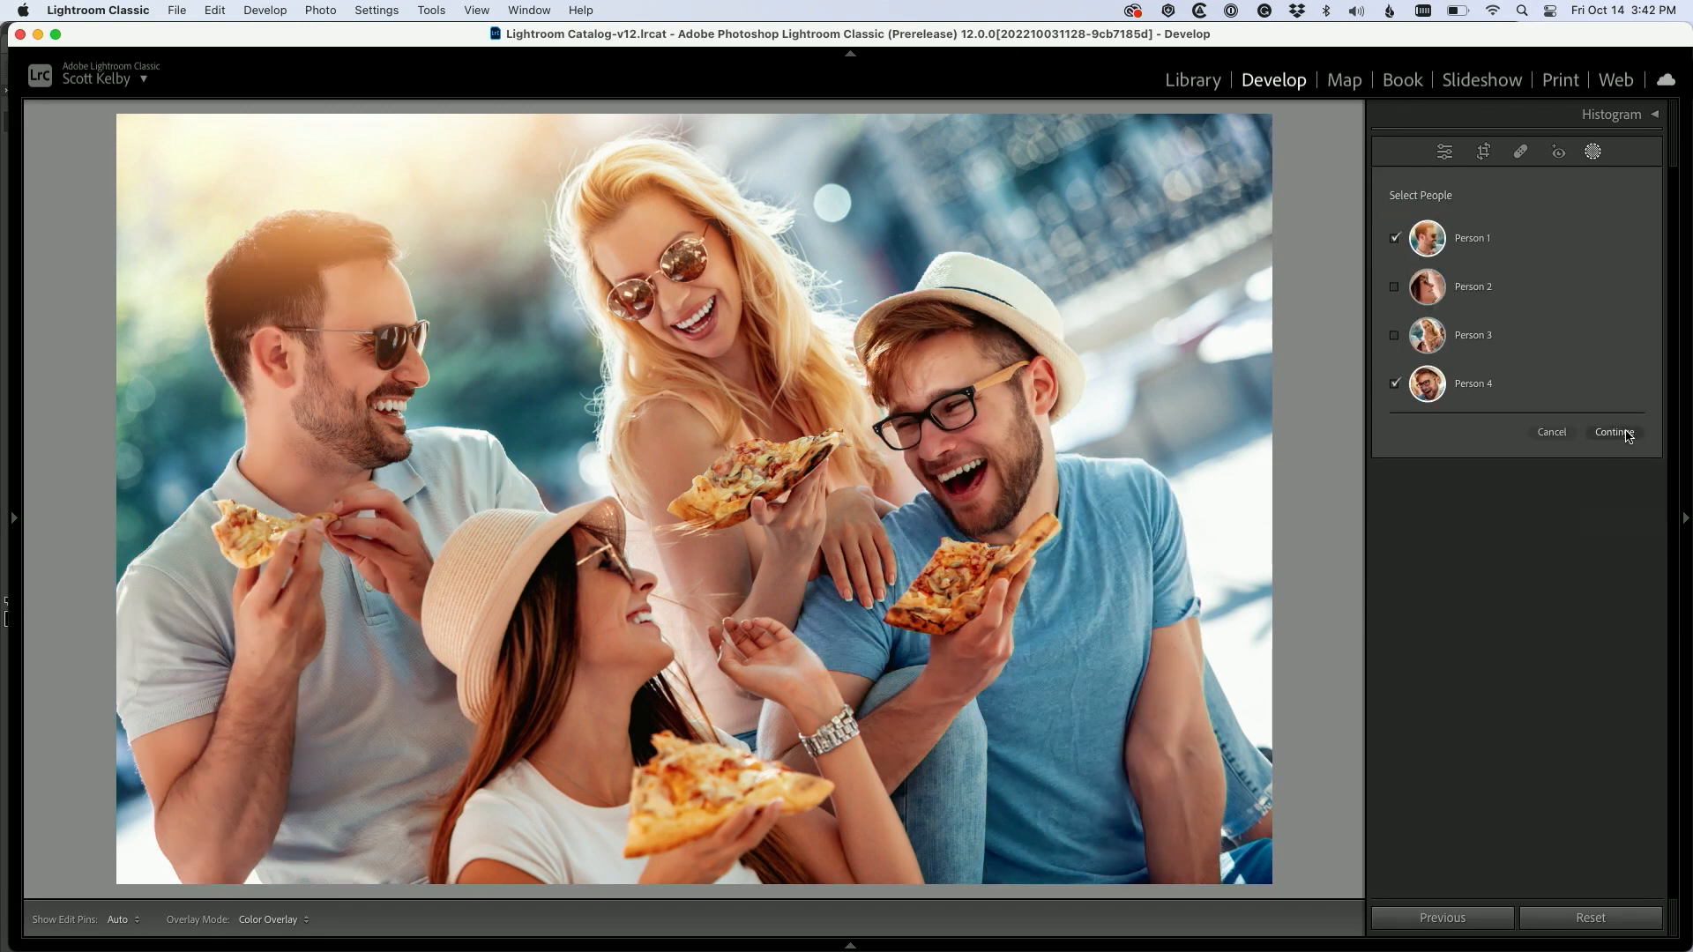
{"action": "left_click", "coordinate": [1614, 432]}
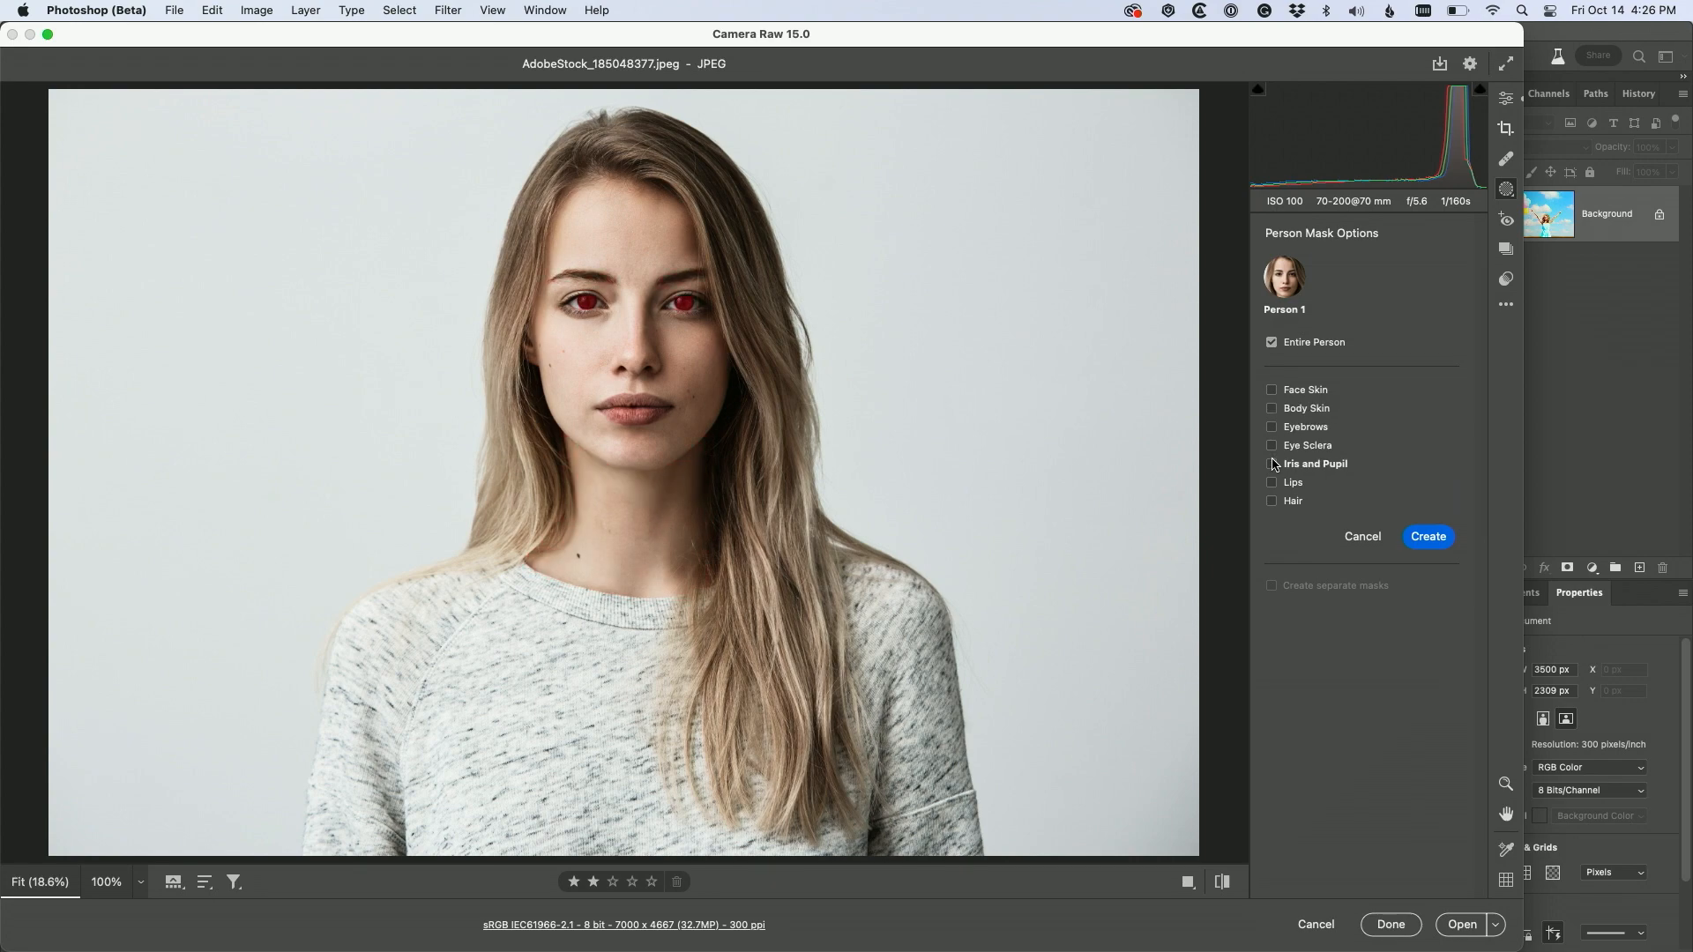
Create a Person 1 Face Skin mask covering the woman's face
{"action": "left_click", "coordinate": [1429, 537]}
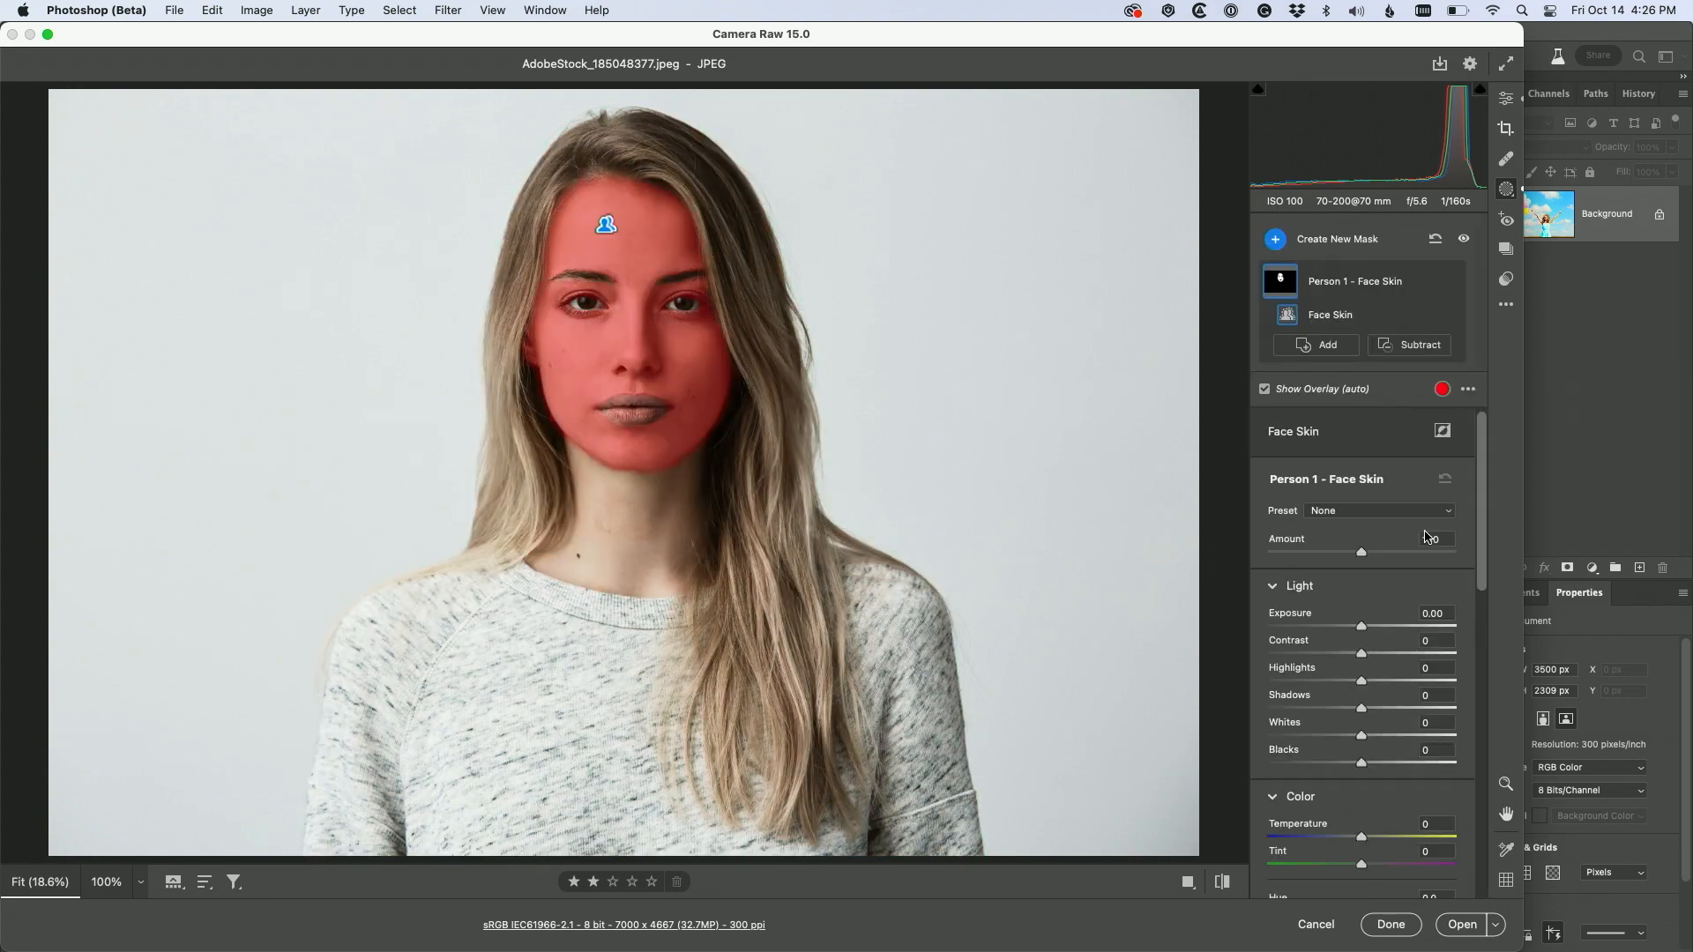